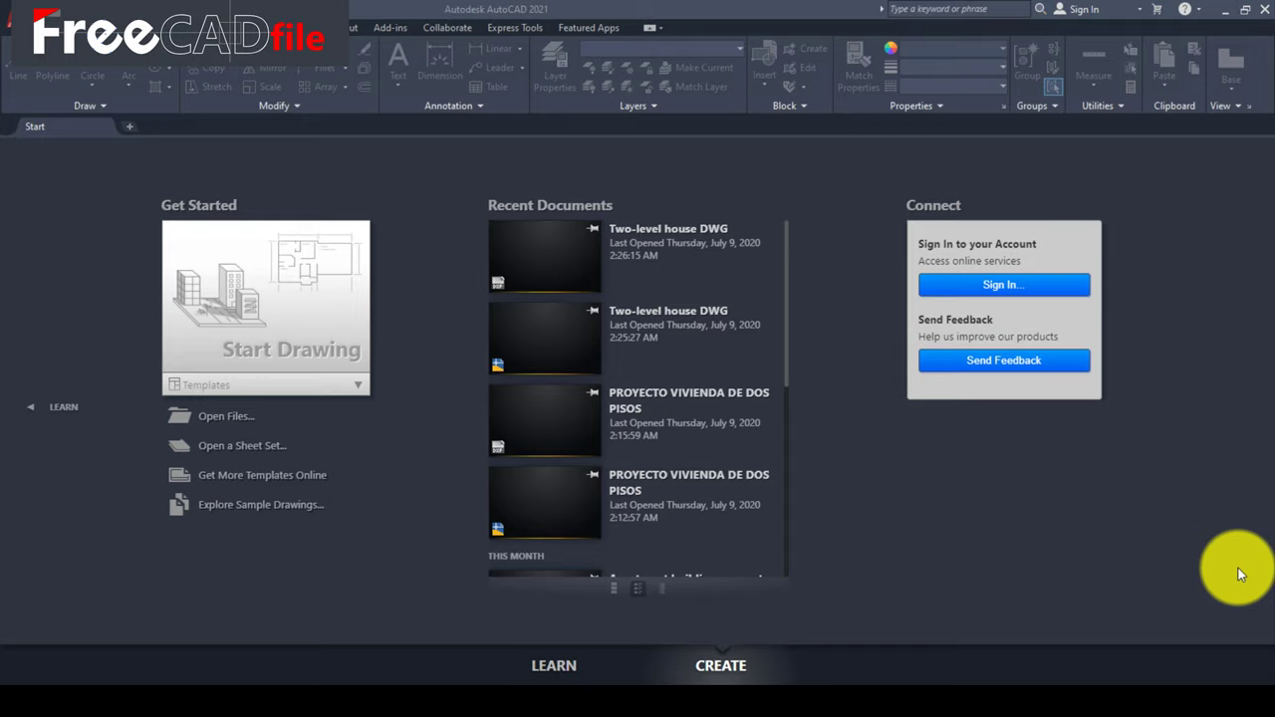
{"action": "mouse_move", "coordinate": [1231, 414]}
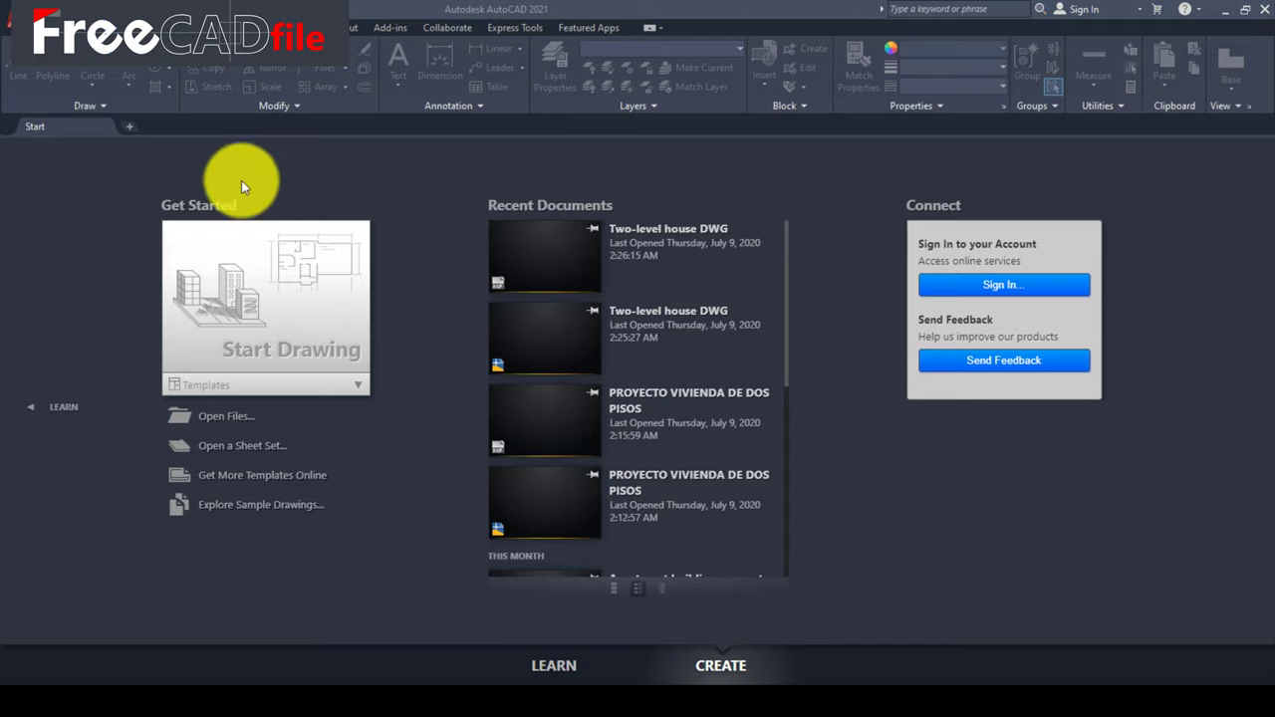
Step: Start a new blank drawing and view the workspace list, with Drafting & Annotation current
{"action": "left_click", "coordinate": [284, 309]}
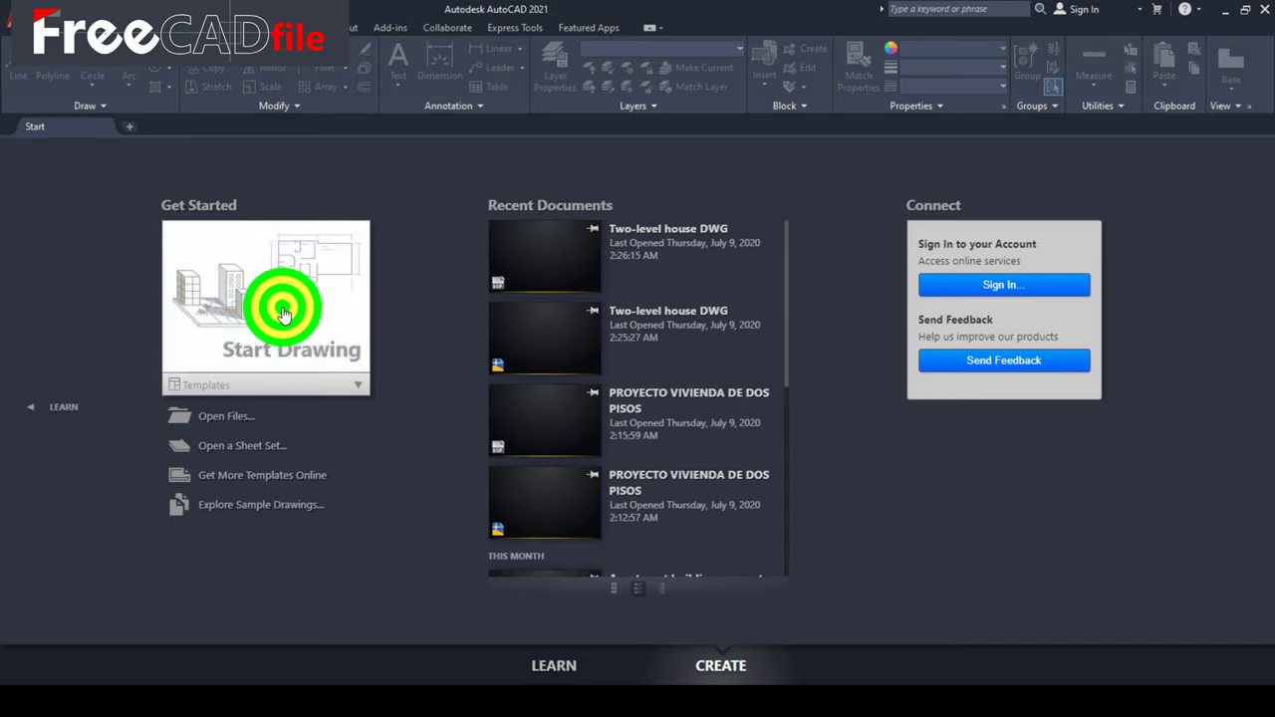
{"action": "left_click", "coordinate": [284, 306]}
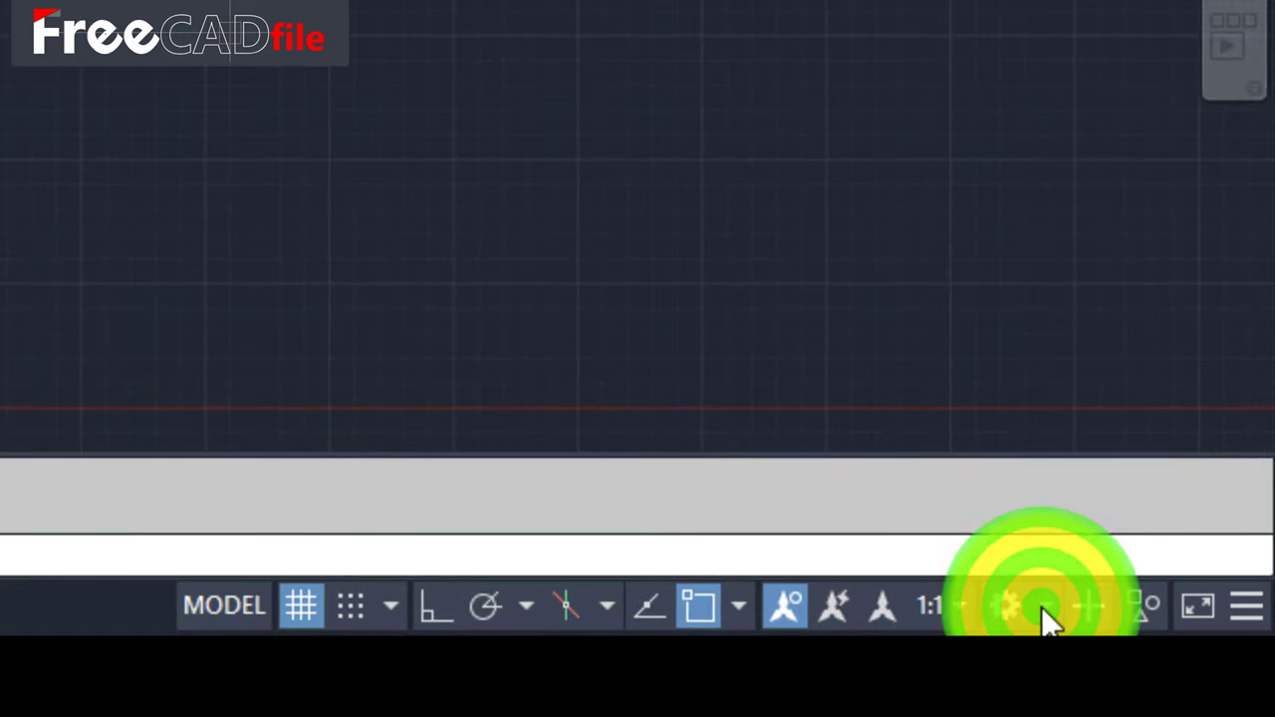
{"action": "left_click", "coordinate": [1004, 605]}
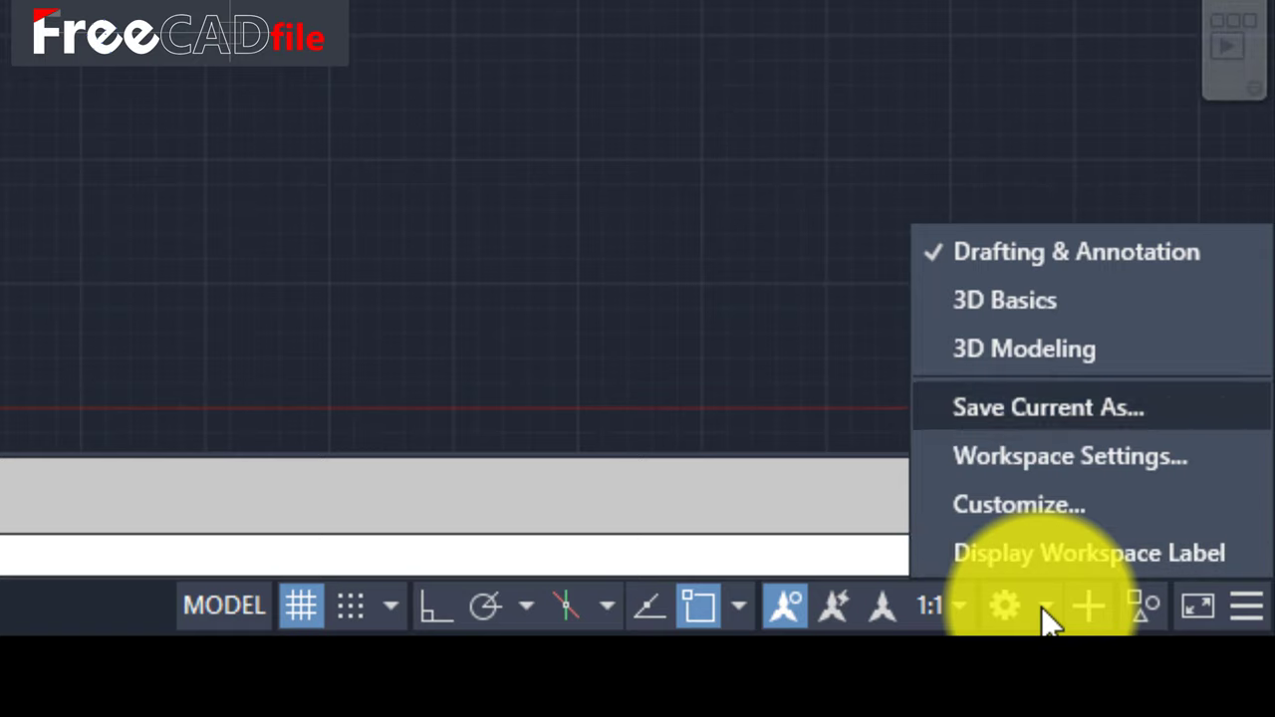
{"action": "mouse_move", "coordinate": [1070, 455]}
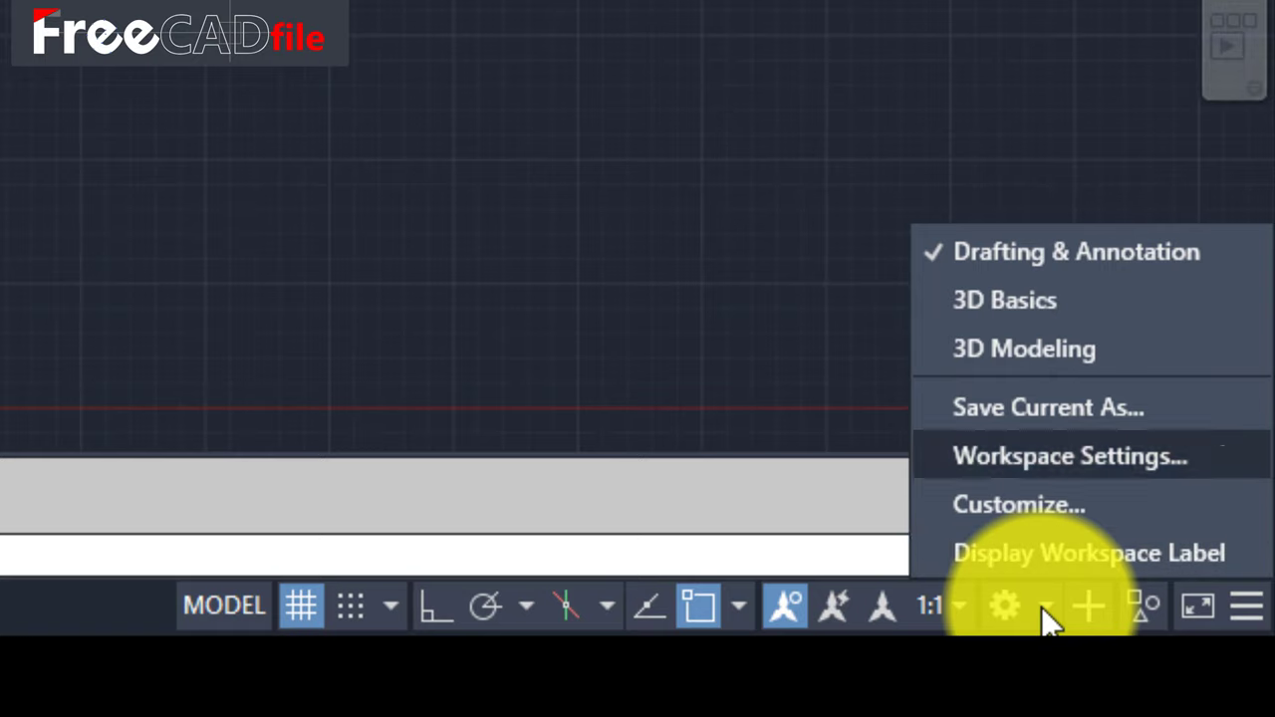
{"action": "mouse_move", "coordinate": [986, 200]}
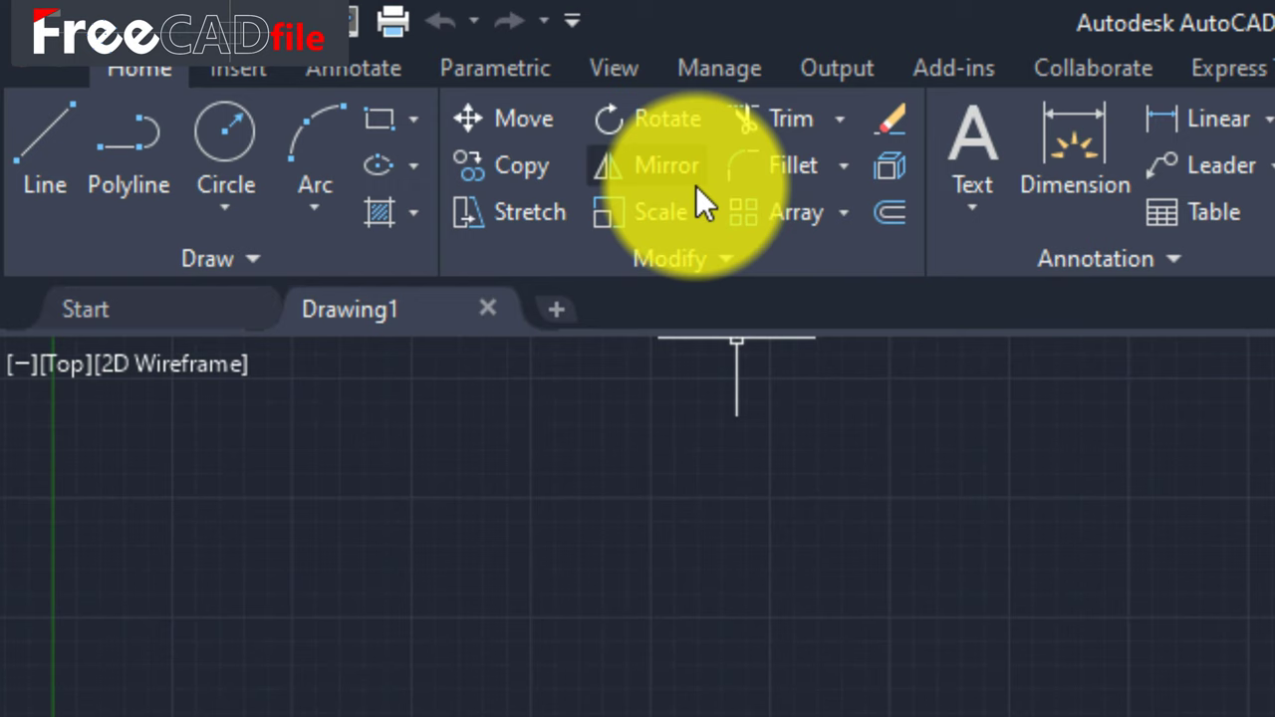
Step: Open Customize User Interface from the Manage tab's User Interface tool
{"action": "left_click", "coordinate": [719, 68]}
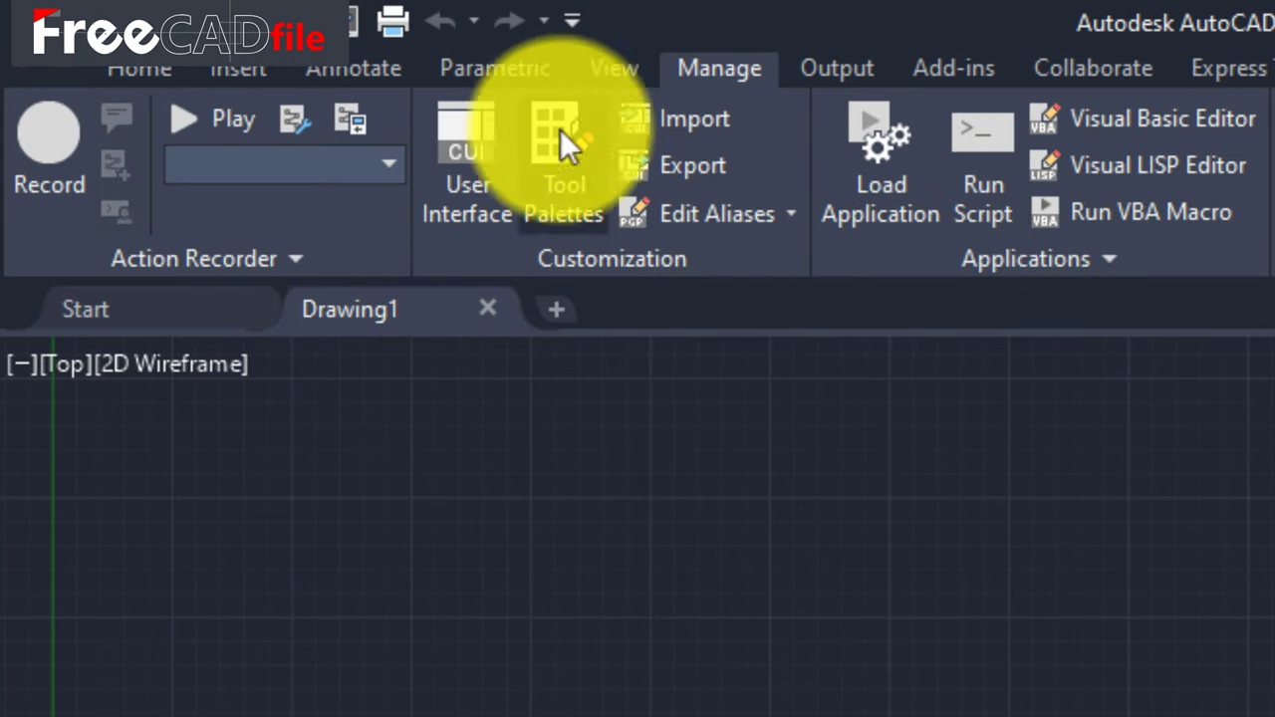
{"action": "left_click", "coordinate": [467, 159]}
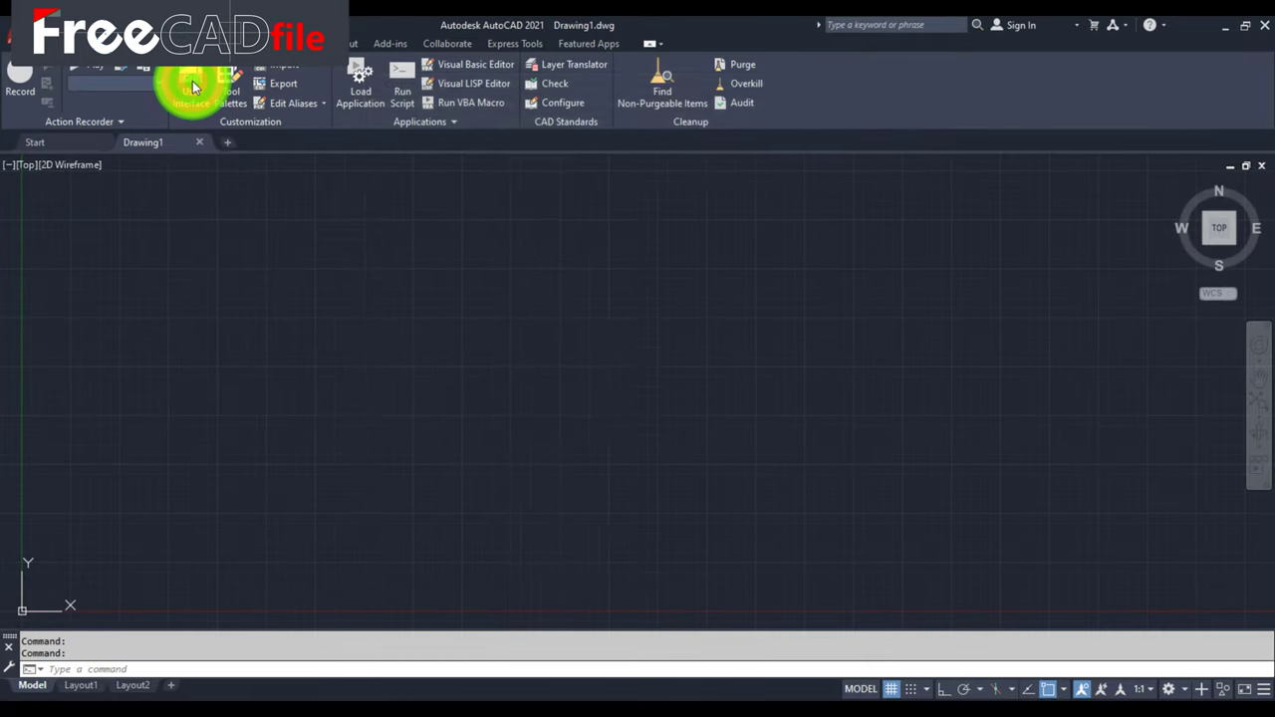
{"action": "left_click", "coordinate": [191, 83]}
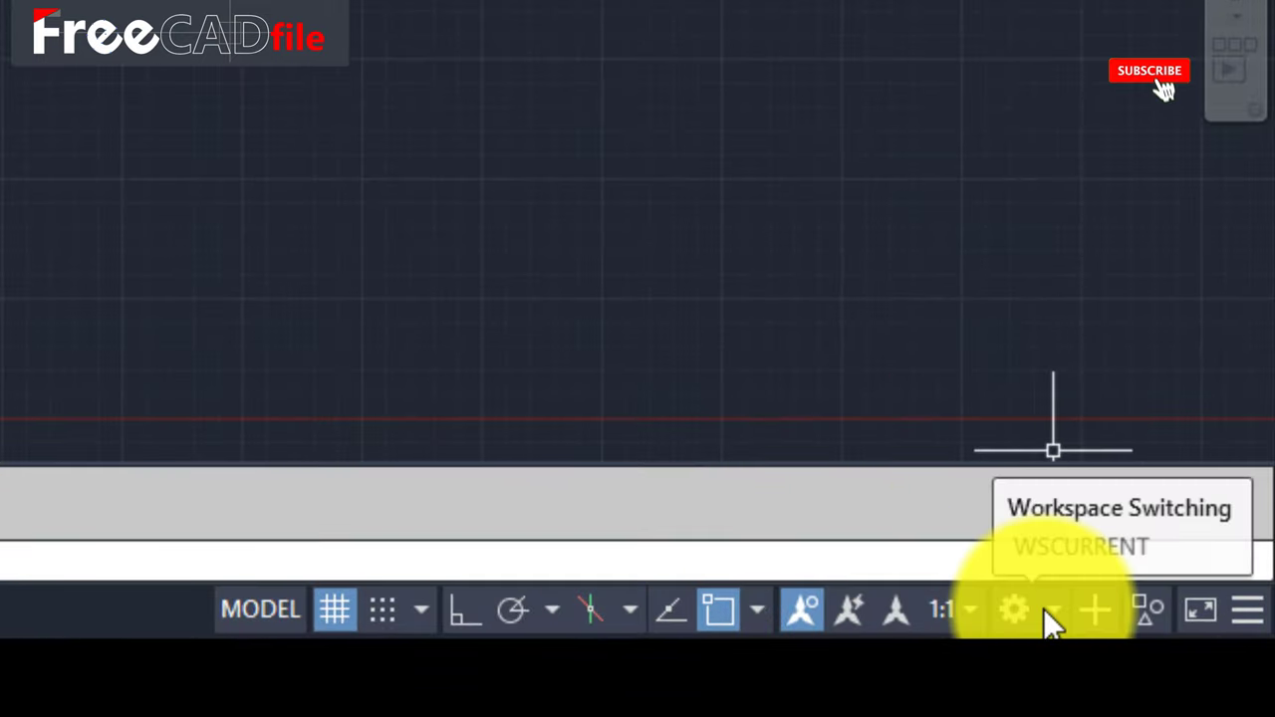
{"action": "left_click", "coordinate": [1014, 609]}
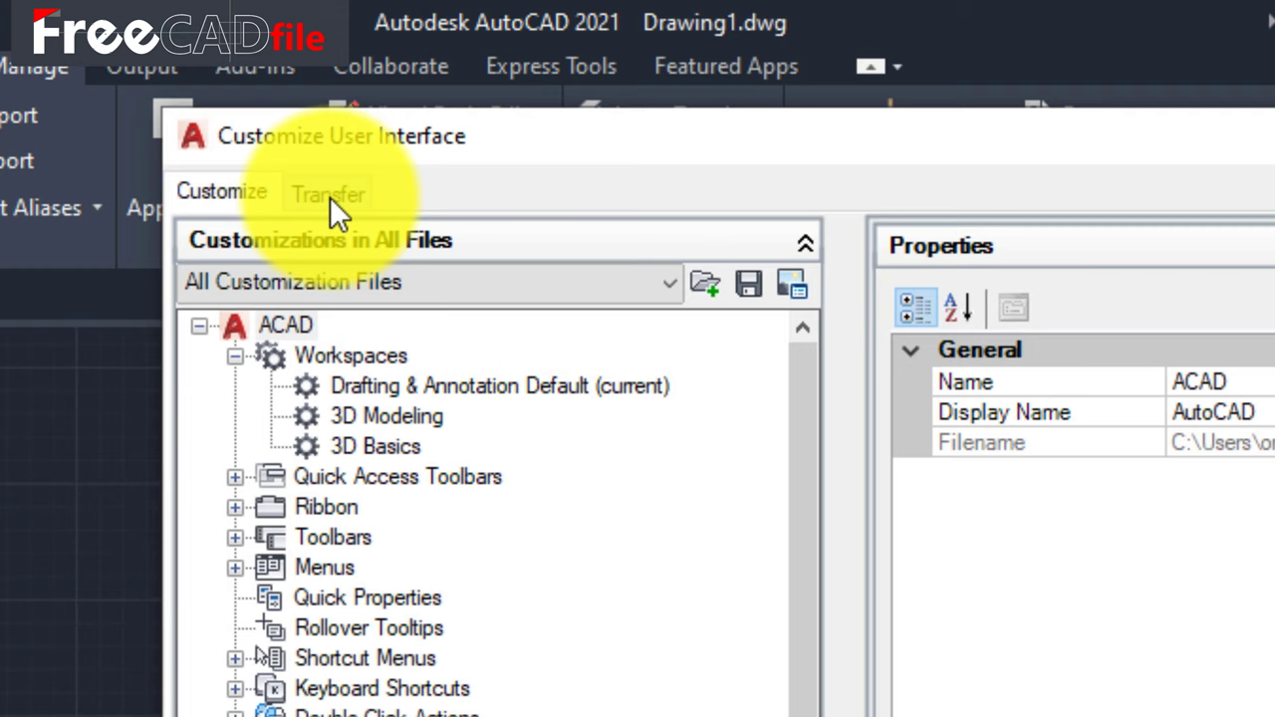
Step: On the Transfer side, browse to AutoCAD Classic.CUIX on the Desktop
{"action": "left_click", "coordinate": [328, 191]}
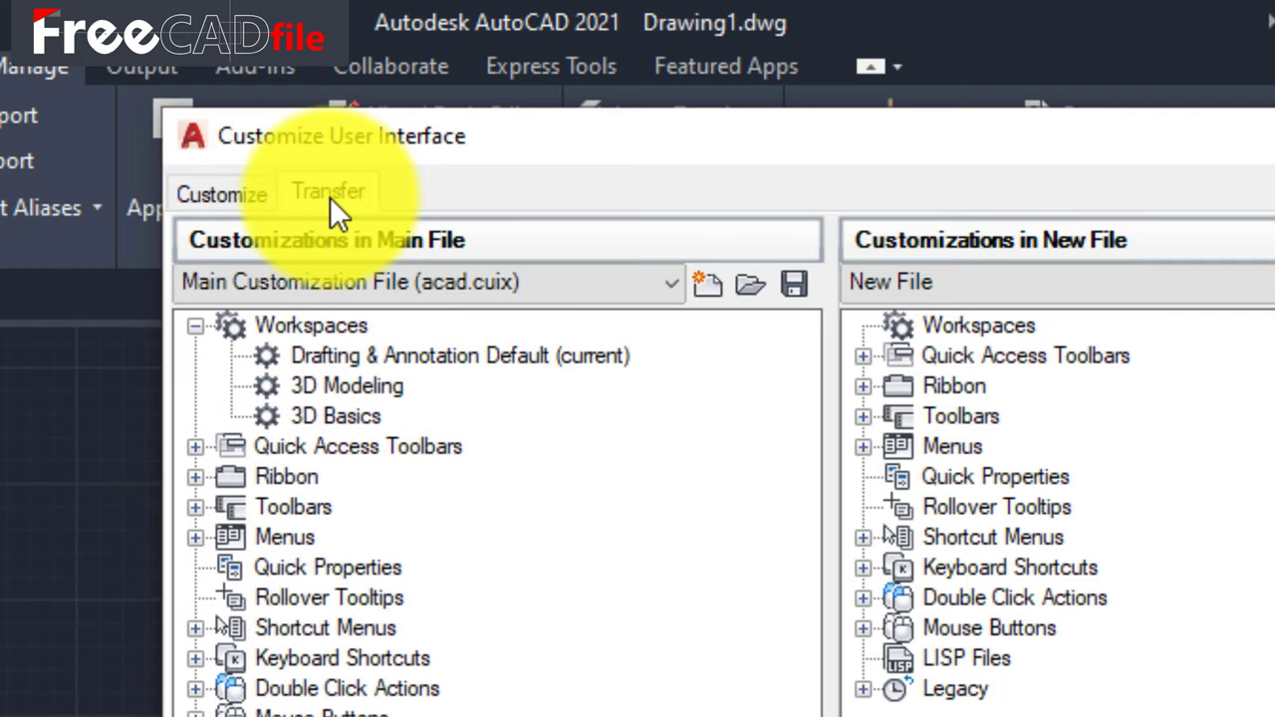
{"action": "left_click", "coordinate": [328, 191]}
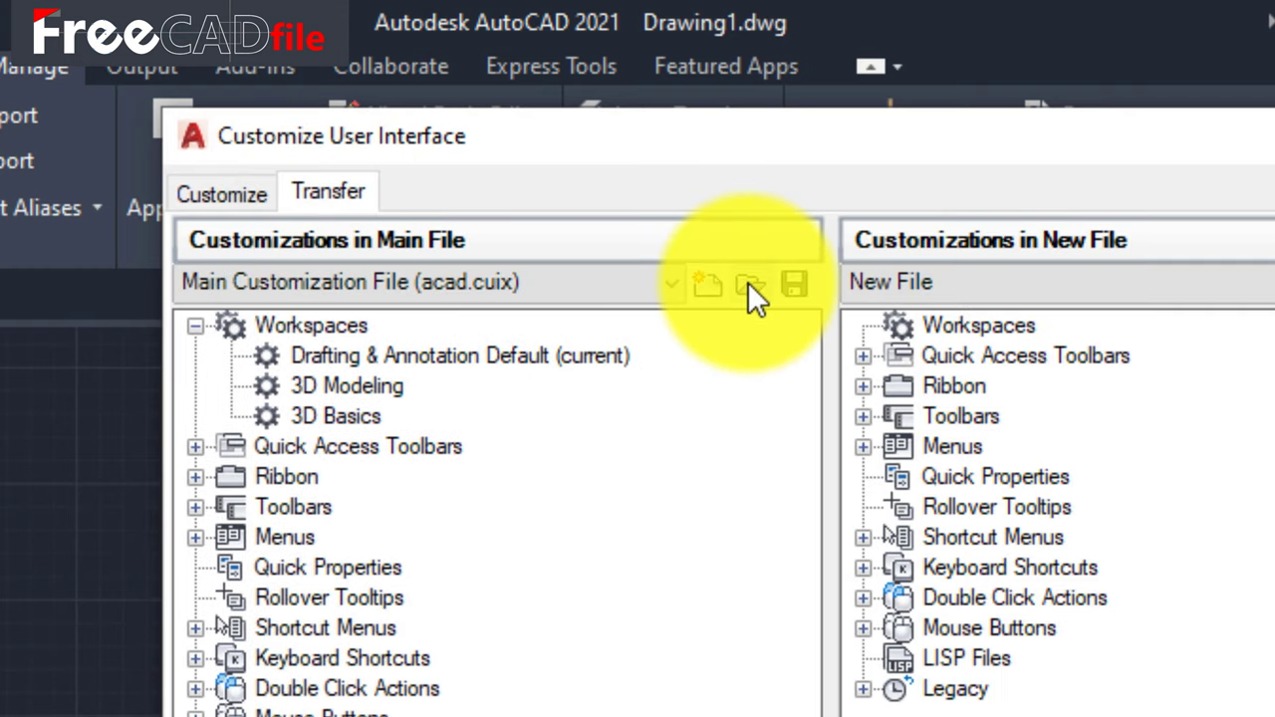
{"action": "left_click", "coordinate": [749, 284]}
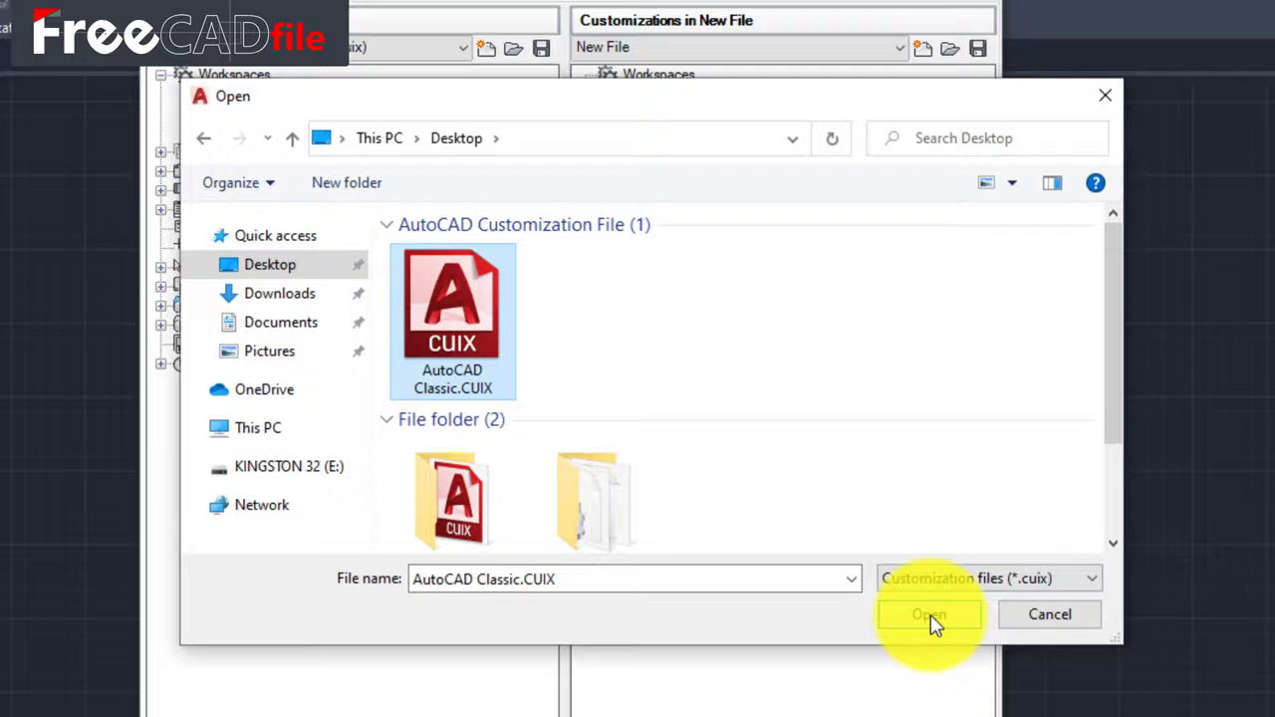
Step: Load AutoCAD Classic.CUIX, select its AutoCAD Classic workspace, and return to the Customize side
{"action": "left_click", "coordinate": [927, 615]}
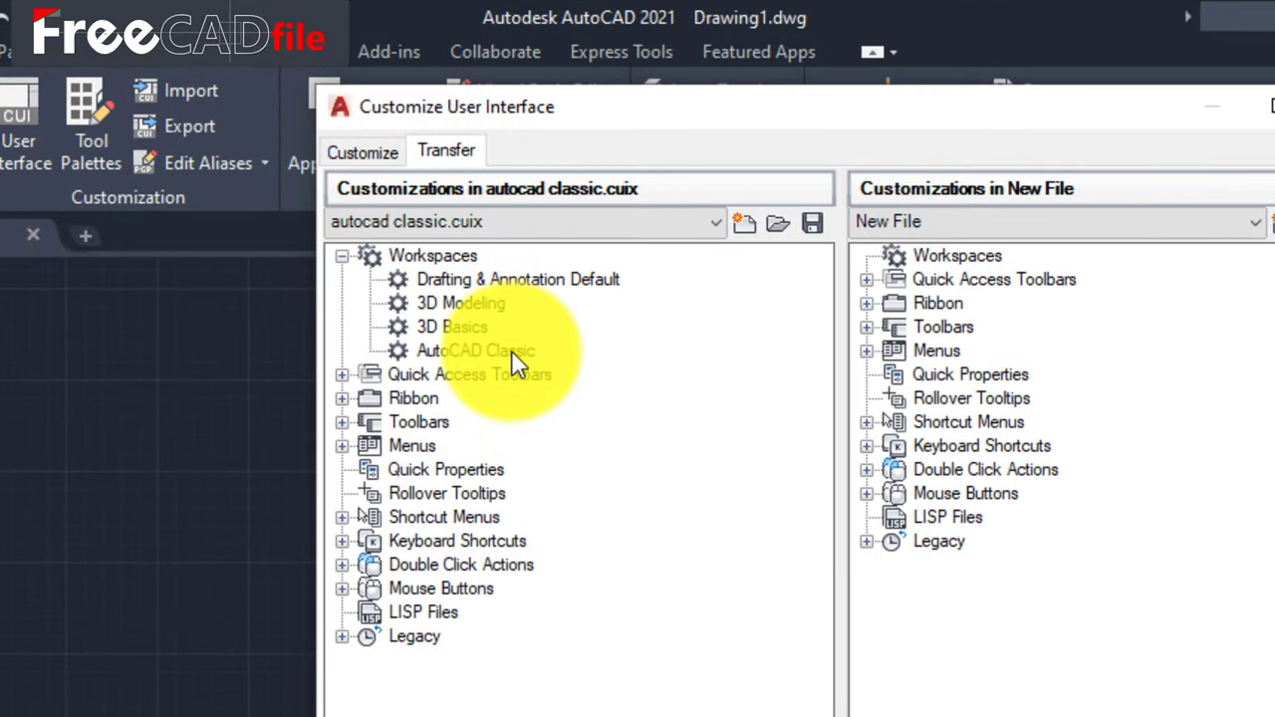
{"action": "left_click", "coordinate": [475, 350]}
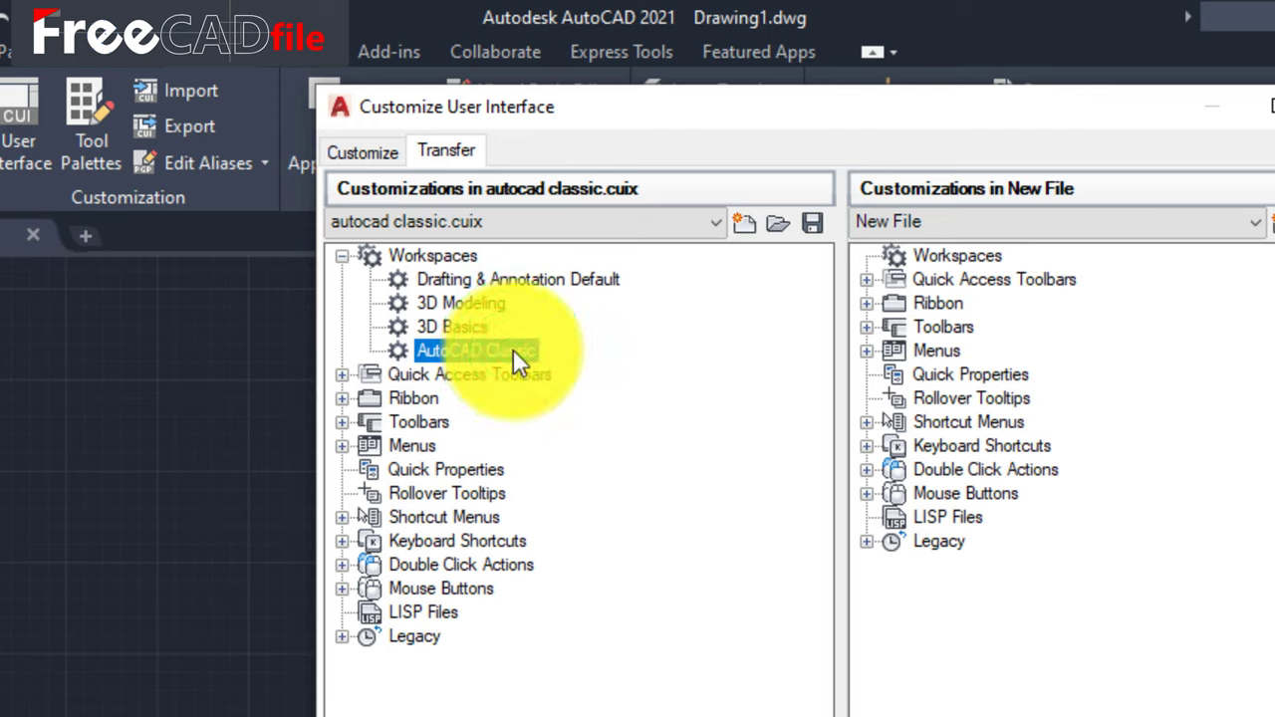
{"action": "right_click", "coordinate": [476, 350]}
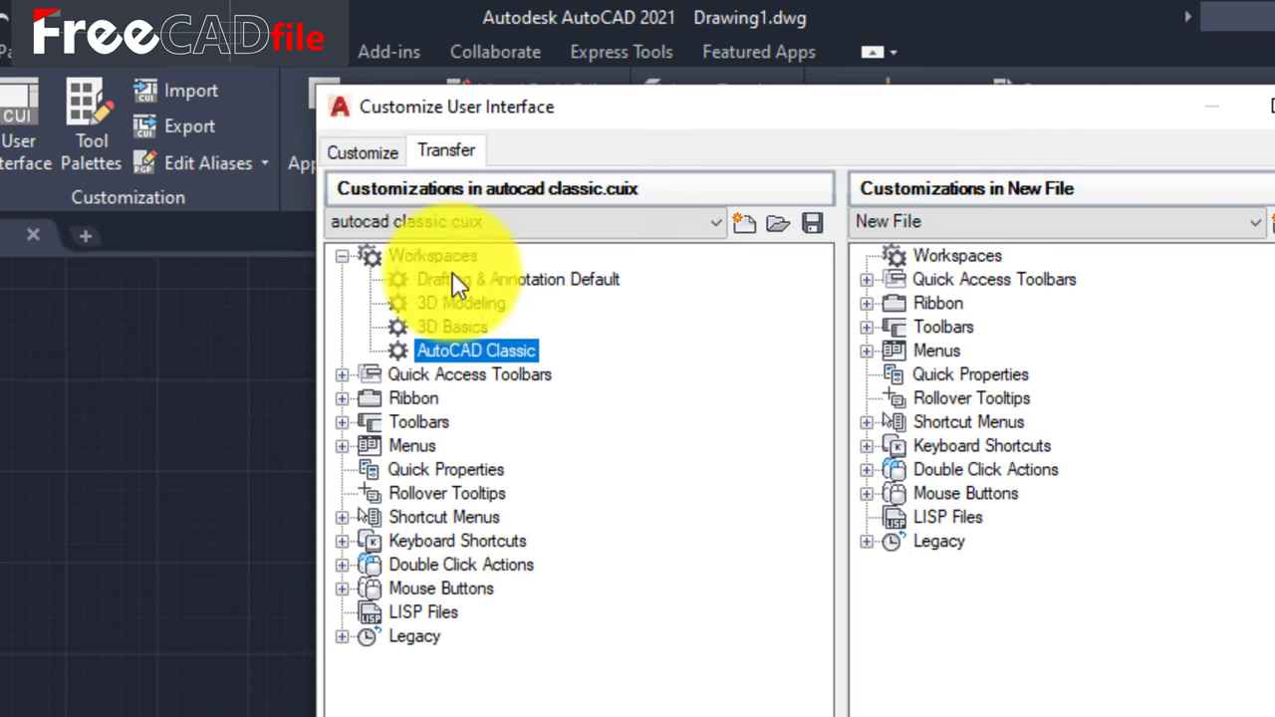
{"action": "left_click", "coordinate": [362, 152]}
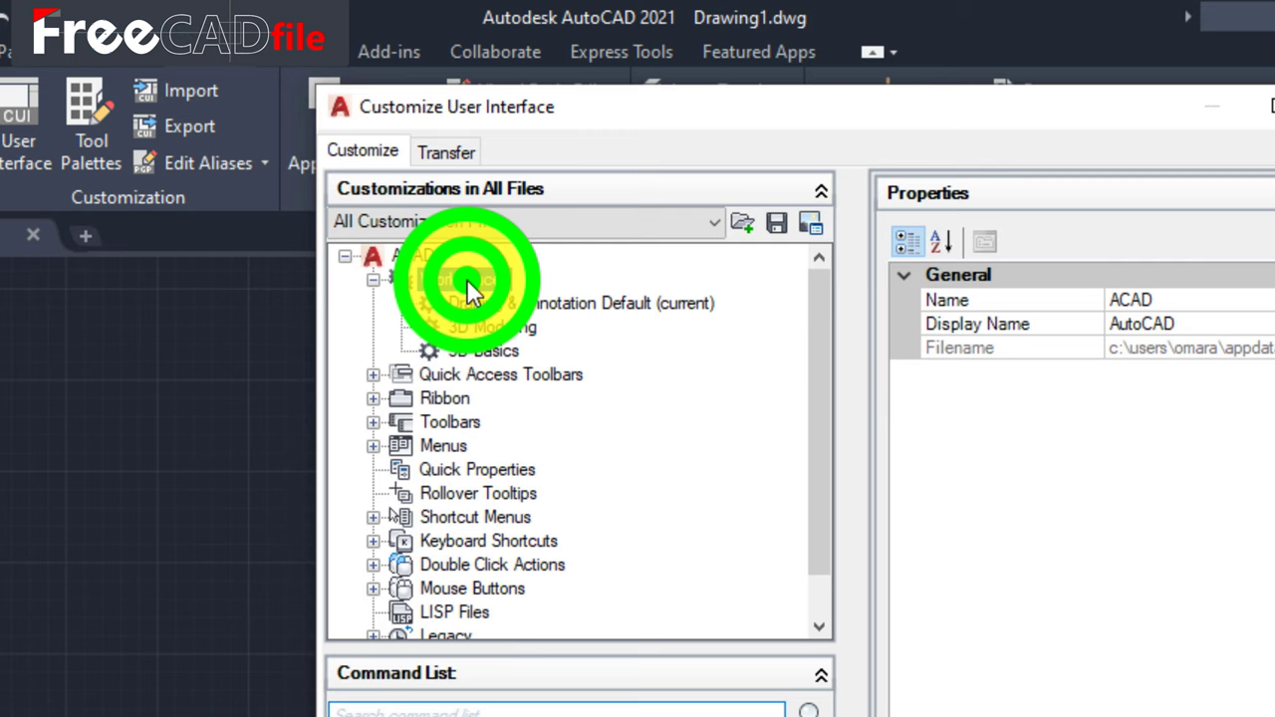
Step: Add the AutoCAD Classic workspace under Workspaces and confirm with OK
{"action": "left_click", "coordinate": [469, 279]}
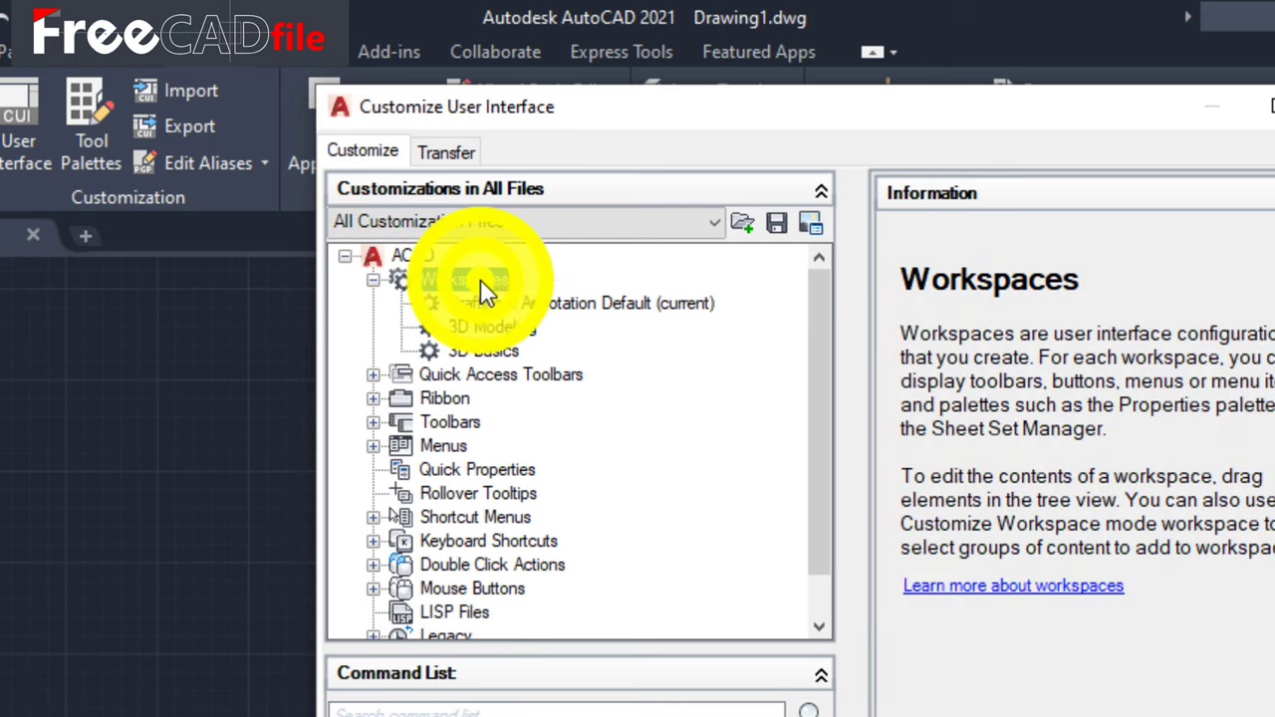
{"action": "right_click", "coordinate": [464, 279]}
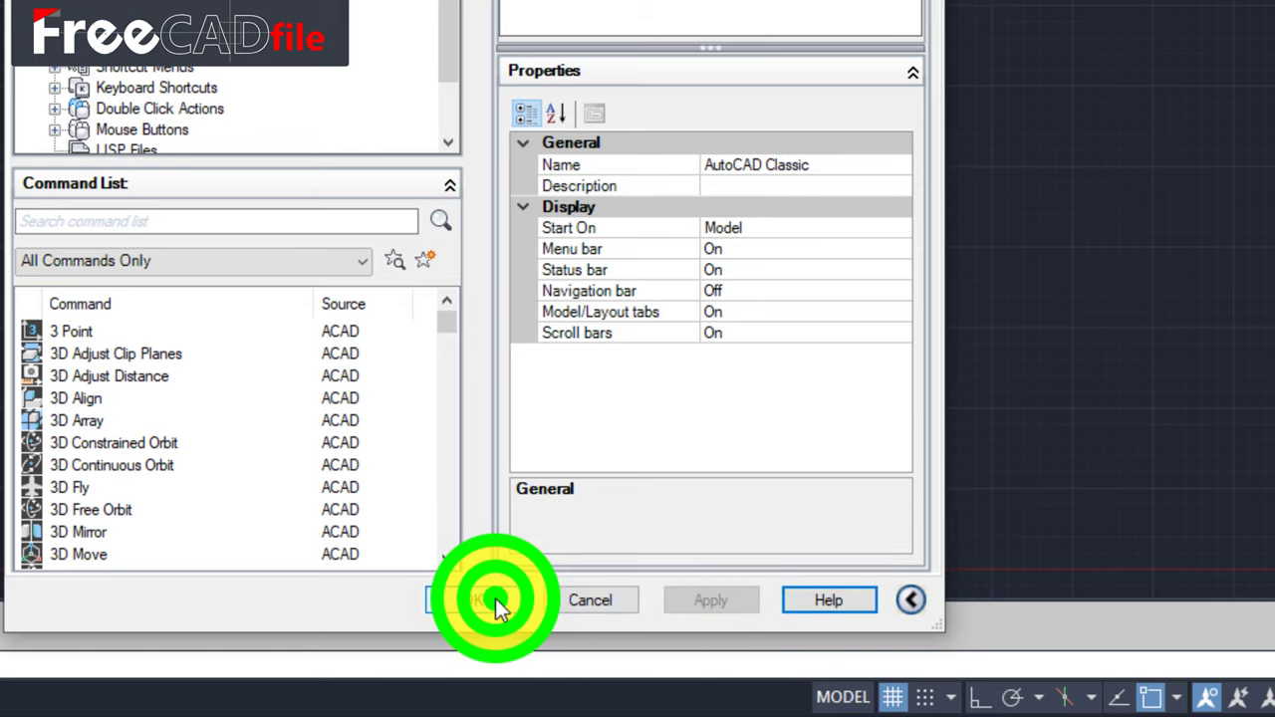
{"action": "left_click", "coordinate": [488, 599]}
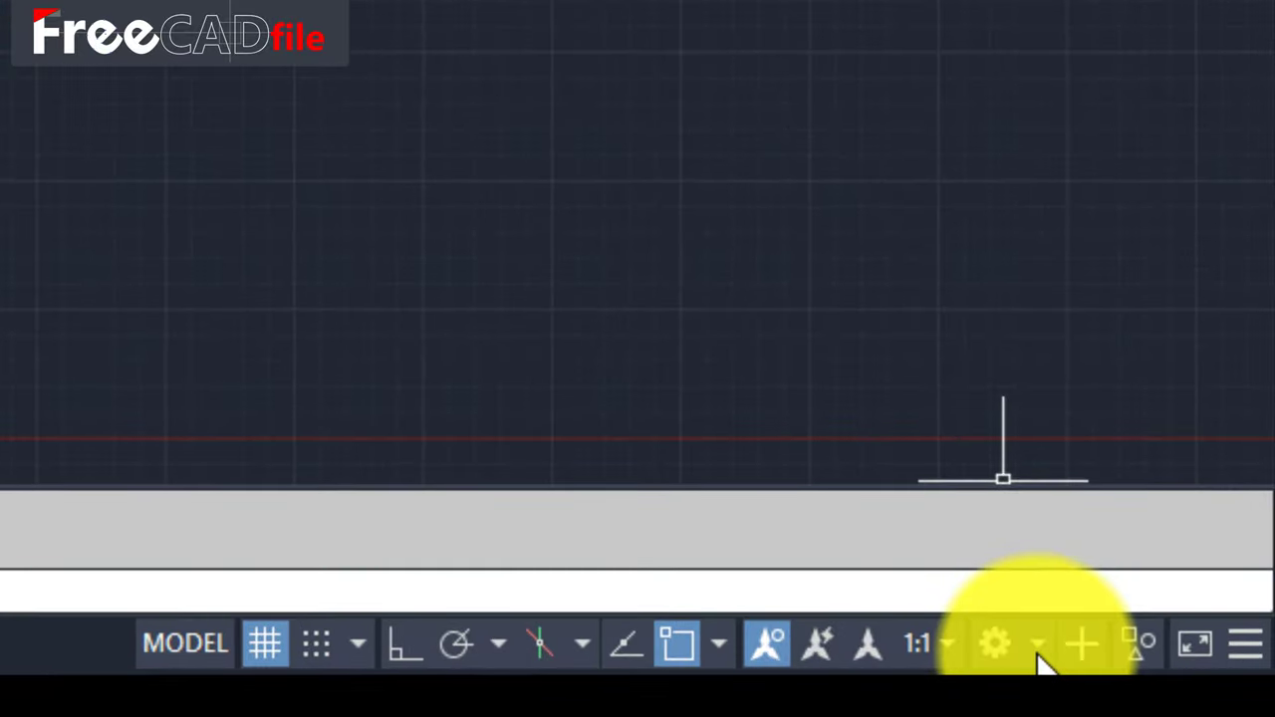
Step: Select AutoCAD Classic from the status bar's workspace switching menu
{"action": "left_click", "coordinate": [996, 643]}
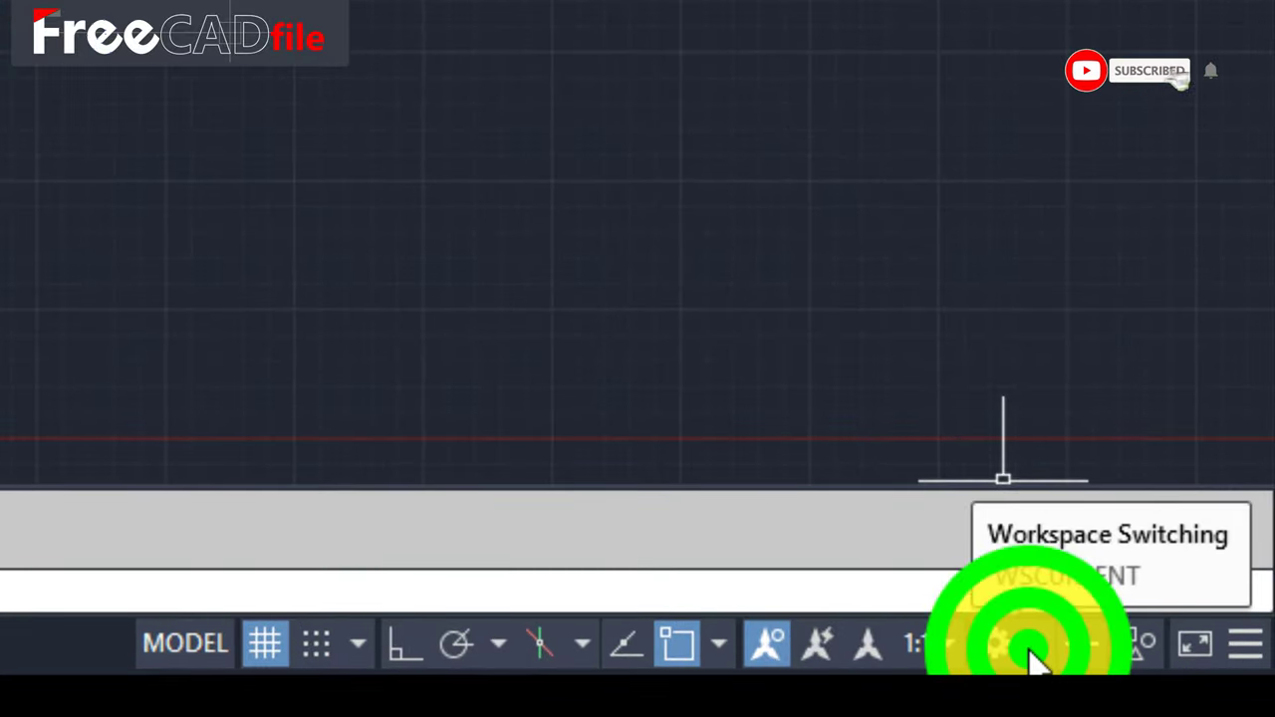
{"action": "left_click", "coordinate": [1032, 643]}
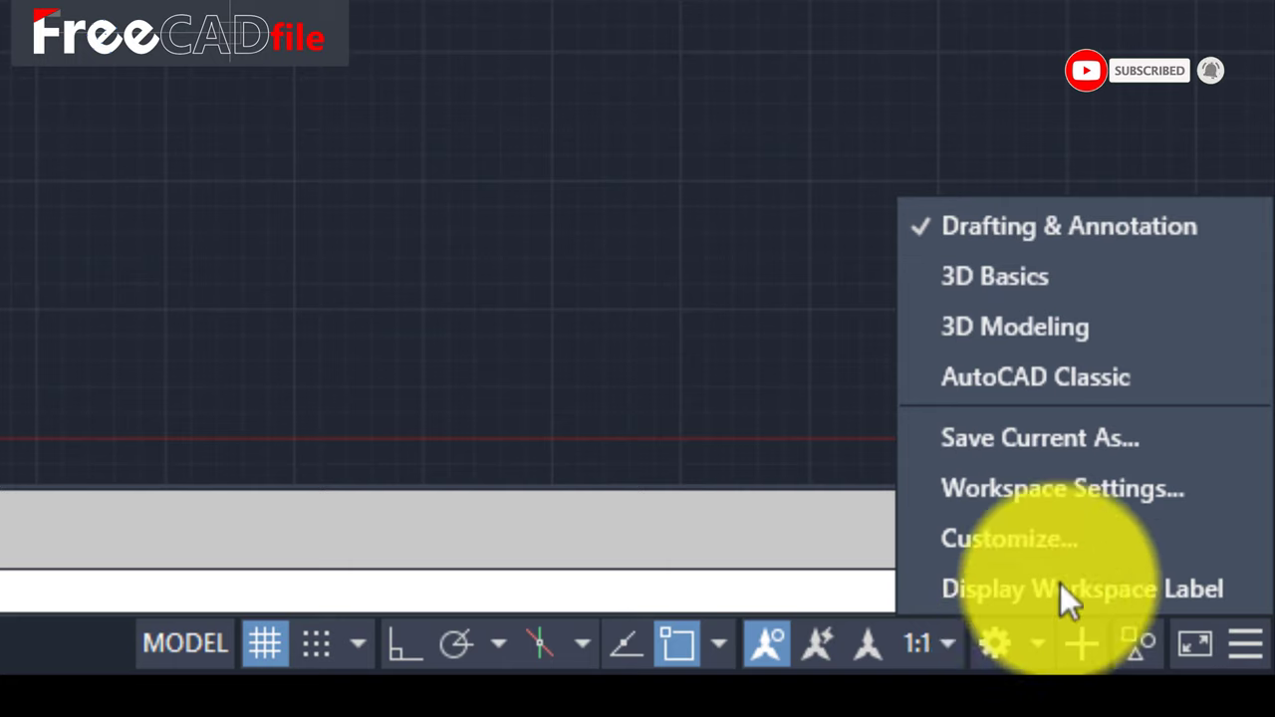
{"action": "mouse_move", "coordinate": [1036, 377]}
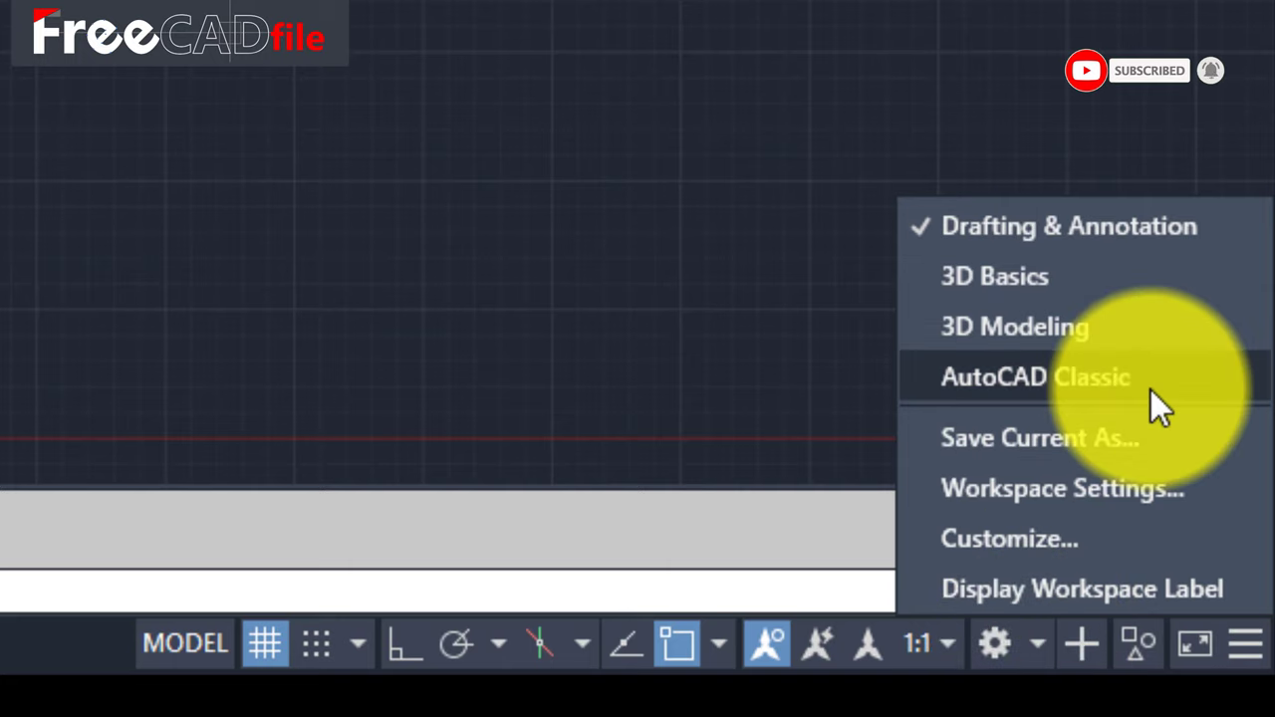
{"action": "left_click", "coordinate": [1036, 377]}
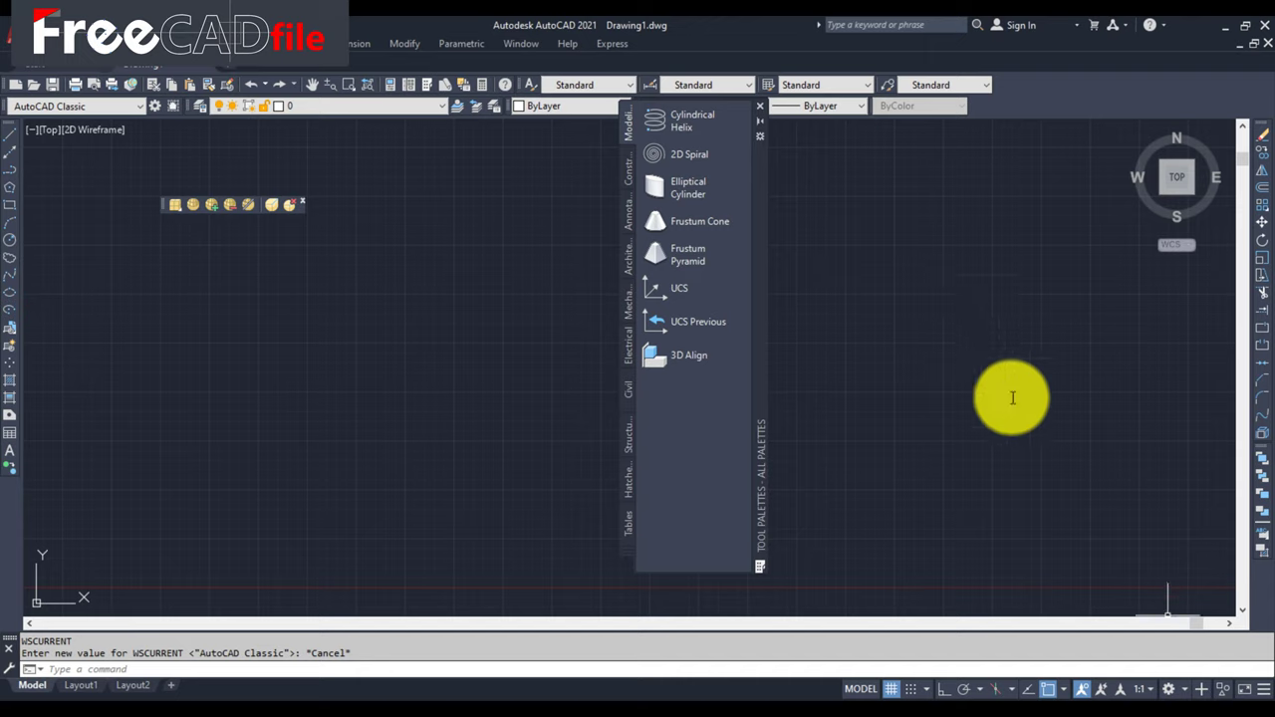
Step: Switch back to Drafting & Annotation and reopen the workspace list
{"action": "left_click", "coordinate": [1183, 688]}
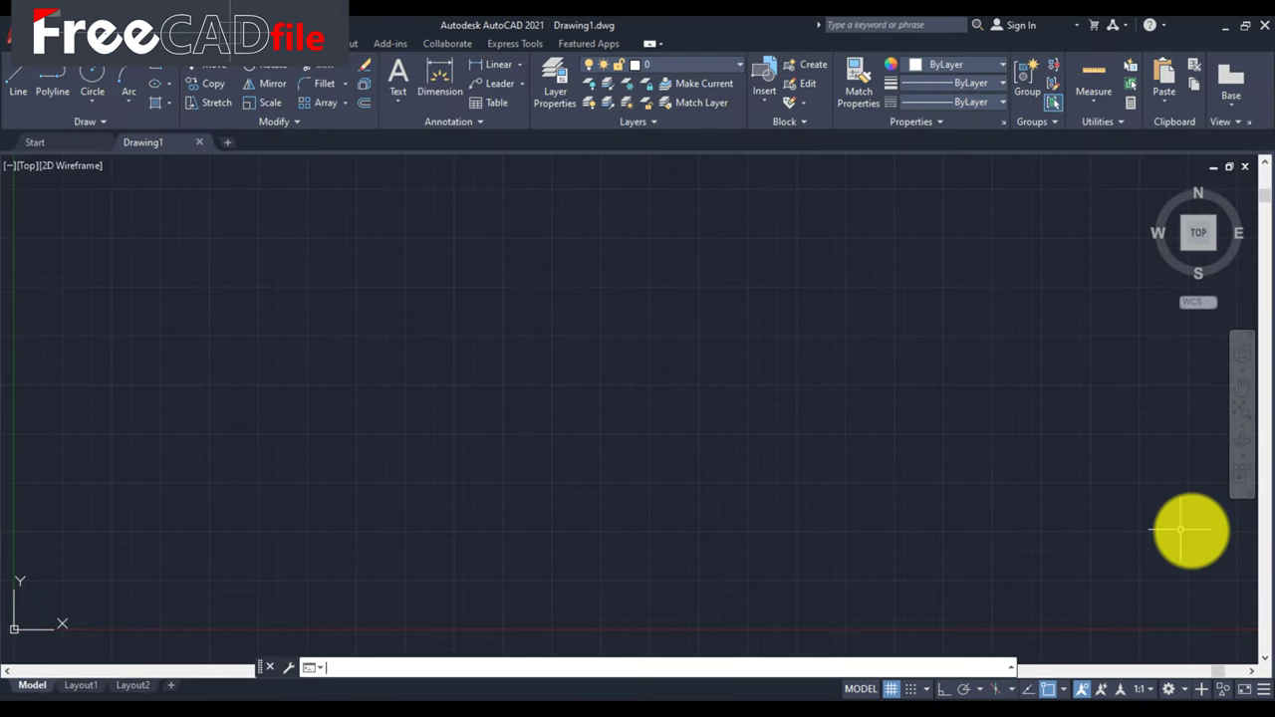
{"action": "left_click", "coordinate": [1184, 689]}
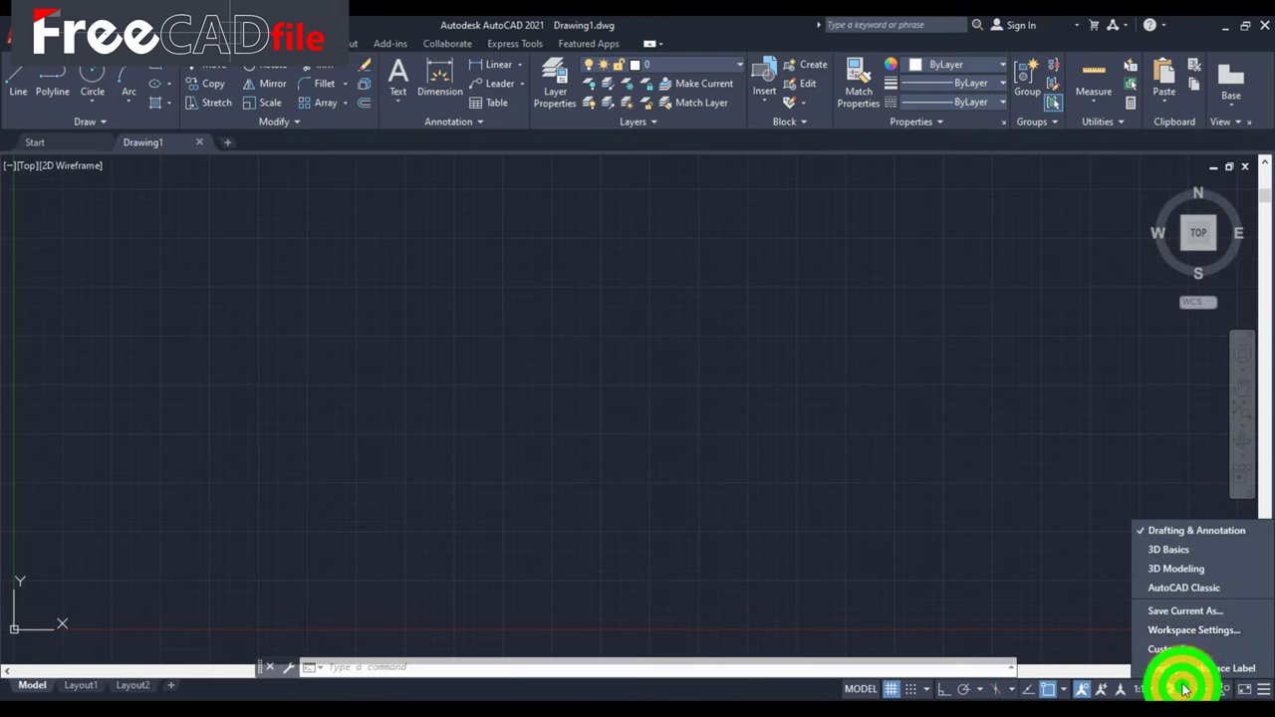